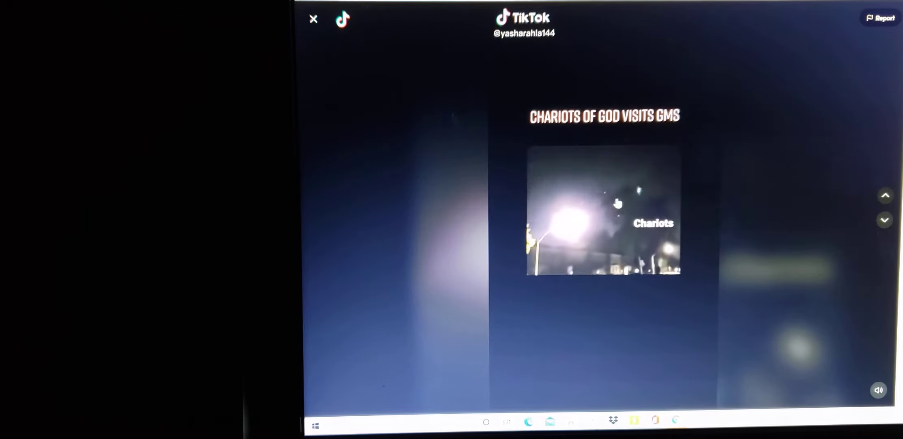
# - Pause the 'Chariots of God Visits GMS' video on the night-sky frame
pyautogui.click(603, 212)
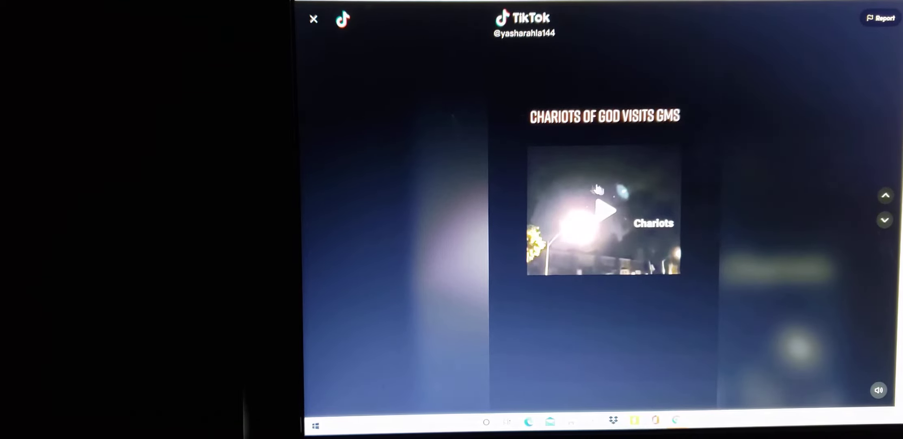
pyautogui.moveTo(674, 233)
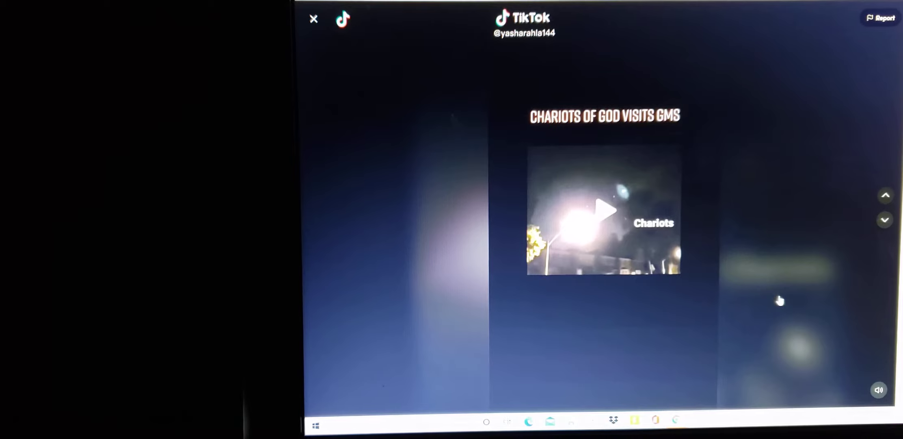
pyautogui.moveTo(628, 248)
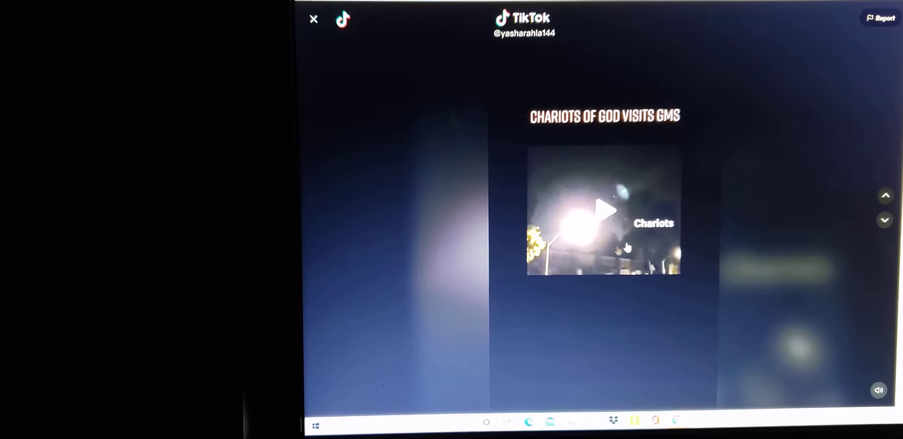
pyautogui.moveTo(609, 192)
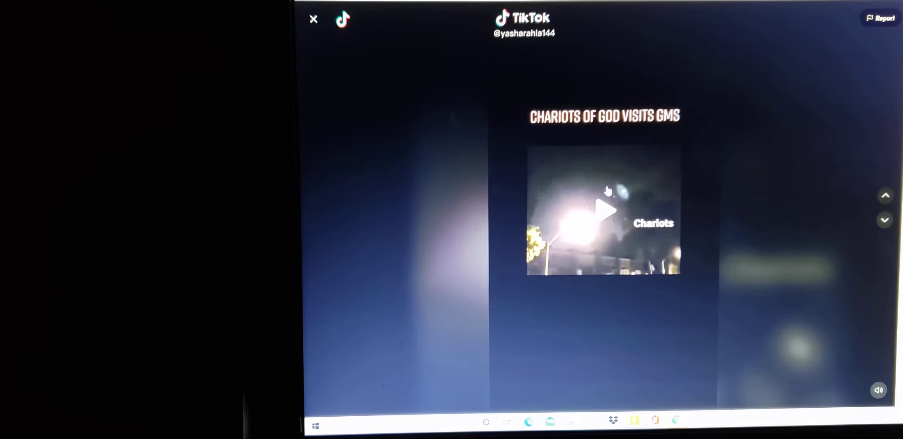
pyautogui.moveTo(628, 227)
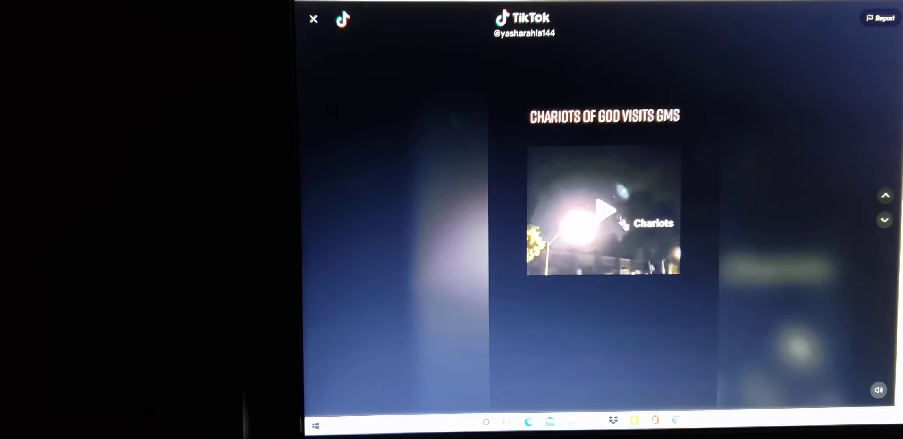
pyautogui.moveTo(638, 310)
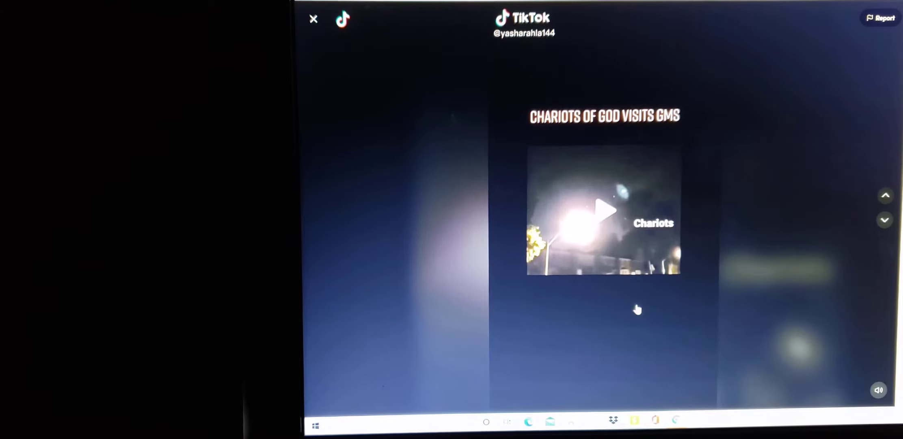
pyautogui.moveTo(767, 212)
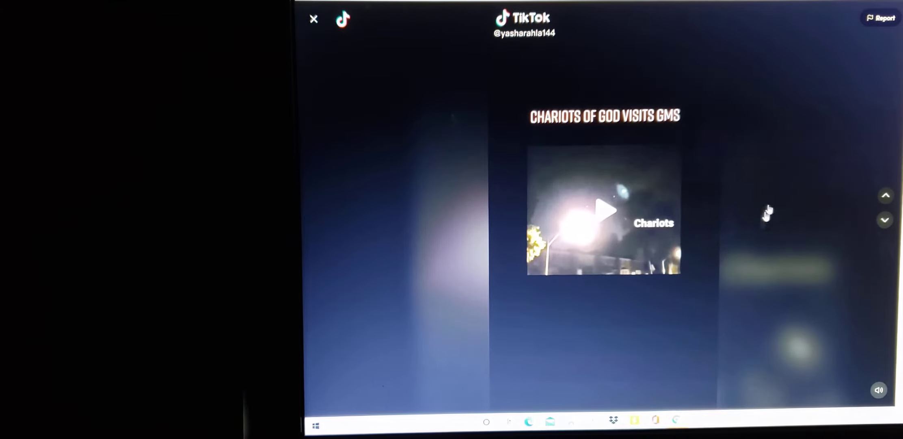
pyautogui.moveTo(697, 187)
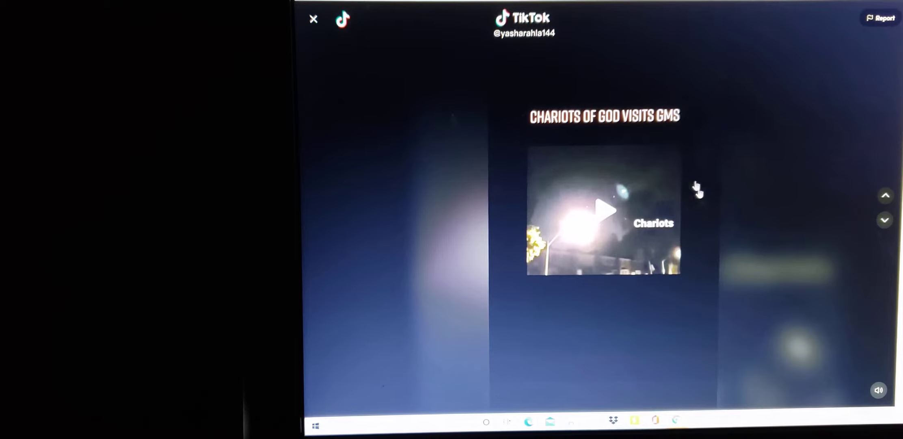
pyautogui.moveTo(720, 229)
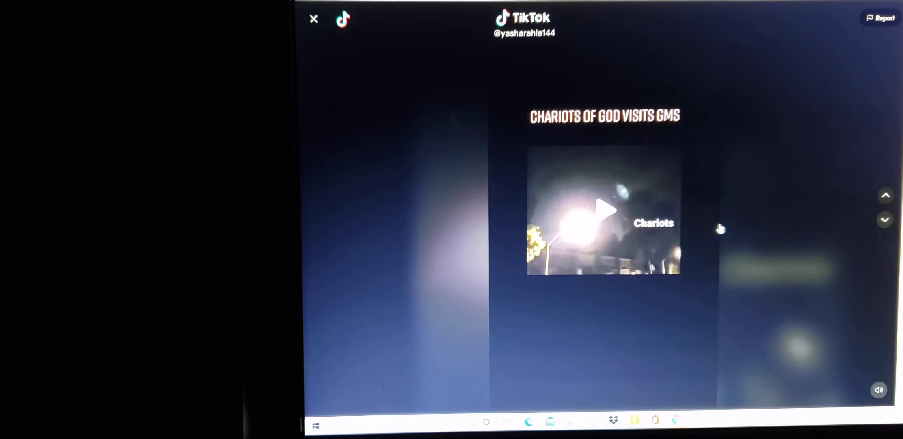